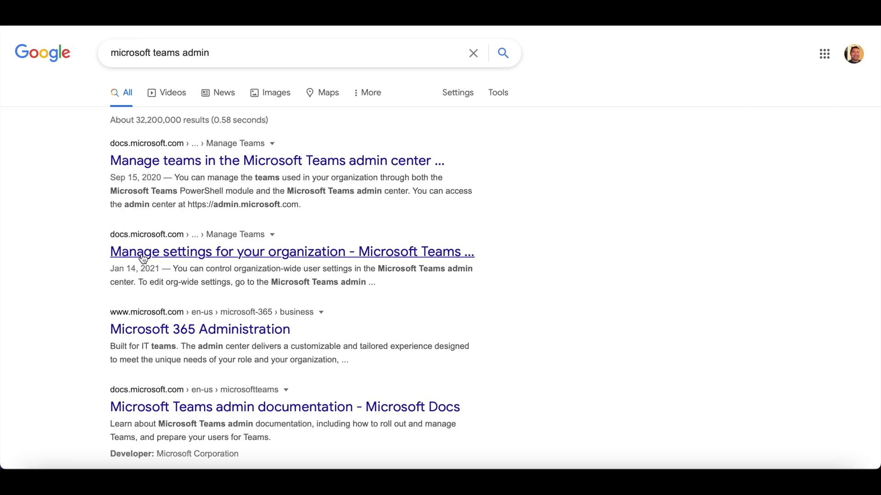
- Open the 'Manage settings for your organization - Microsoft Teams' search result
click(145, 252)
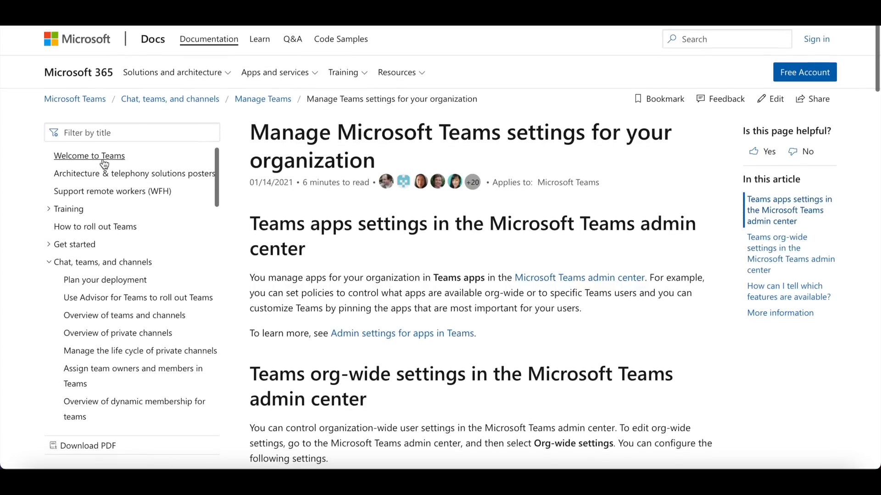
- Go via Welcome to Teams to the Architecture & telephony solutions posters article and scroll through it
click(89, 156)
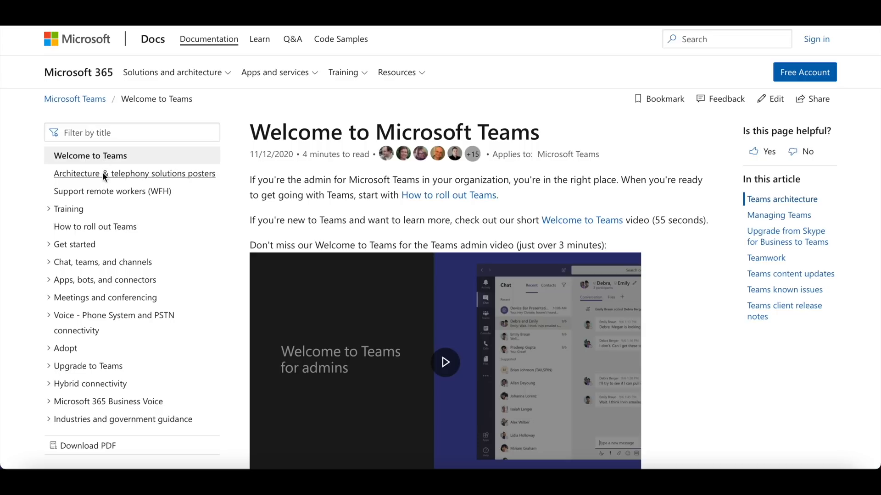
click(134, 173)
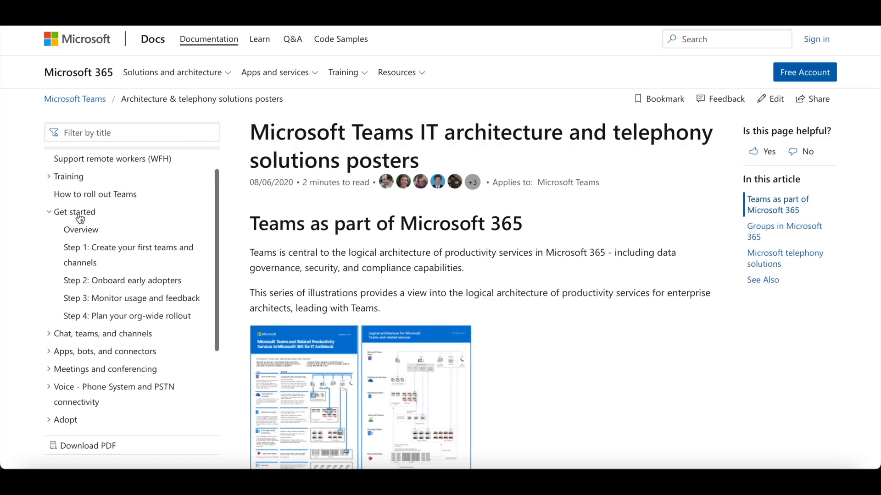
scroll(down, 3)
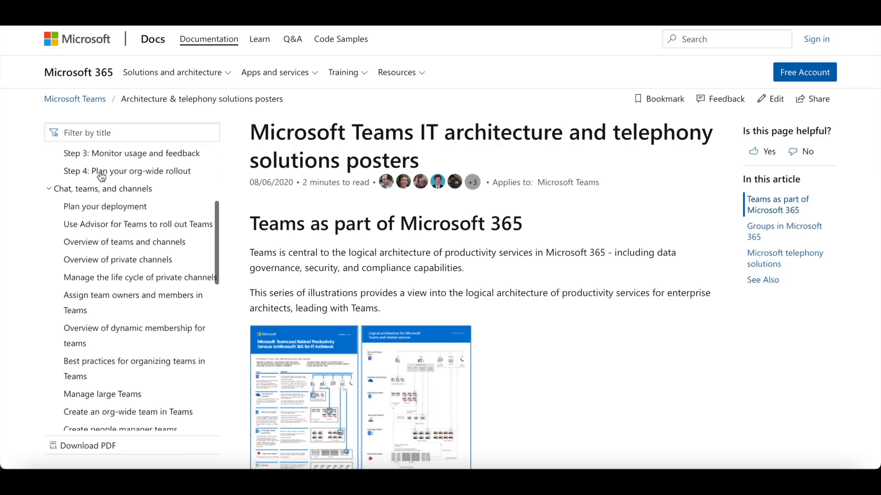
scroll(down, 3)
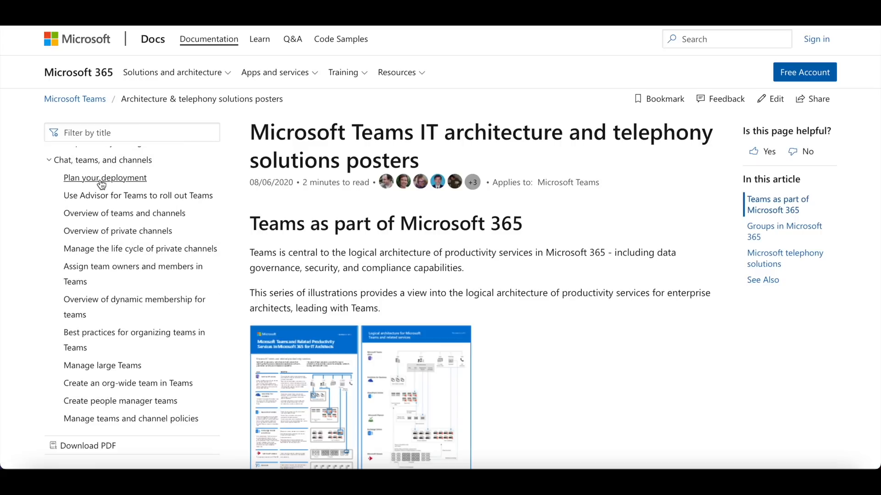
scroll(down, 3)
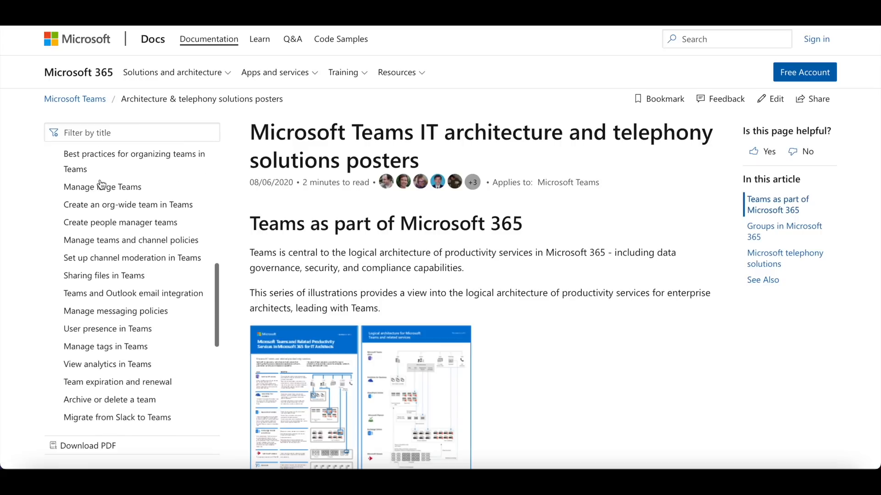
scroll(down, 3)
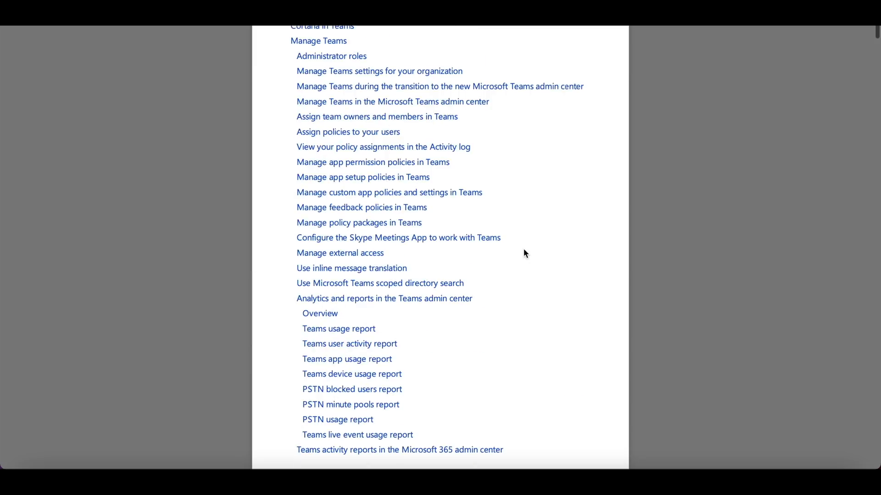
scroll(down, 3)
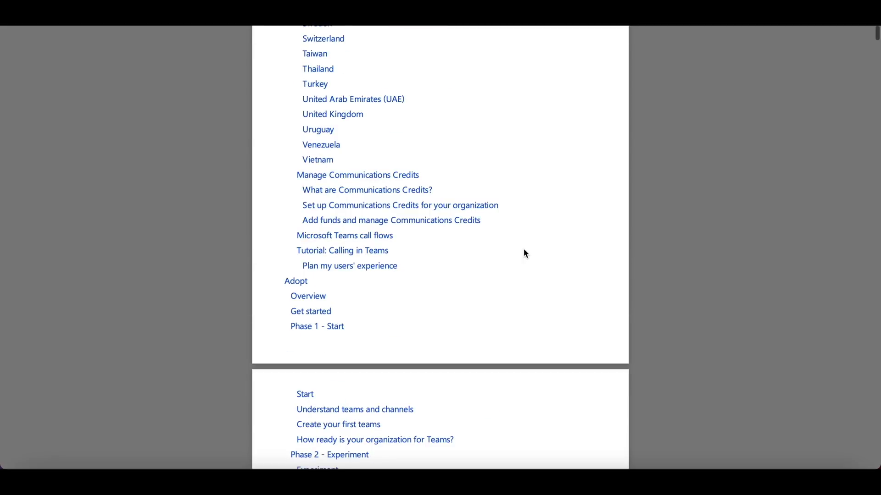
scroll(down, 3)
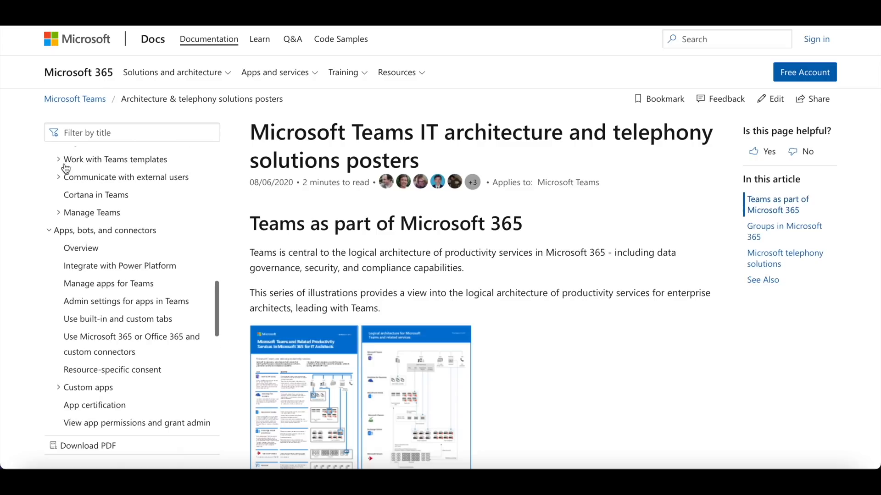
- Browse the left navigation down through the Meetings and conferencing topics
scroll(down, 3)
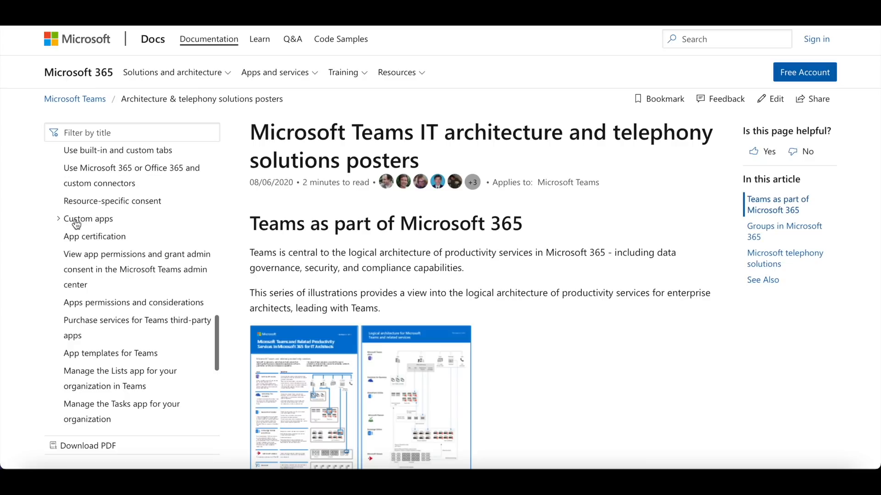
scroll(down, 3)
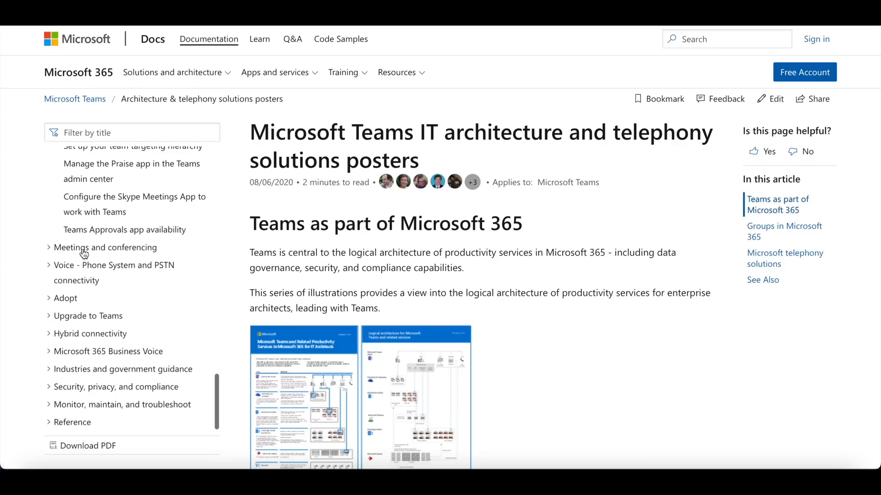
click(105, 248)
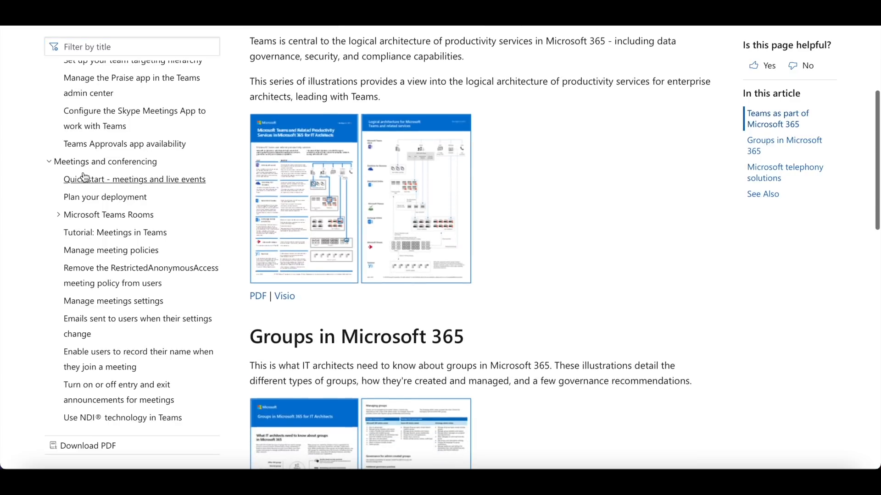
scroll(down, 3)
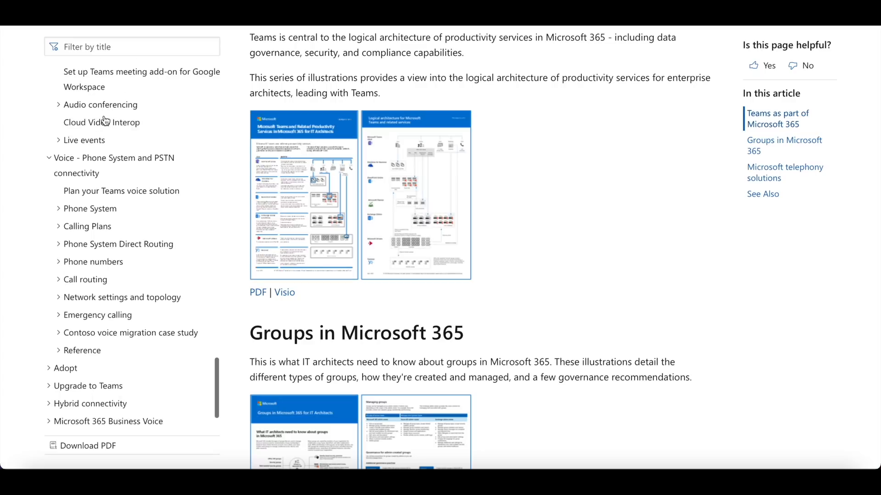
mouse_move(90, 237)
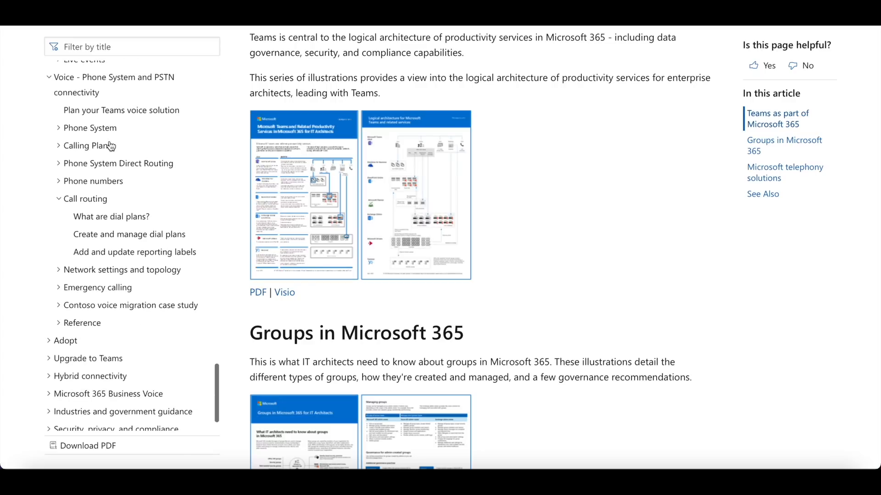
mouse_move(97, 200)
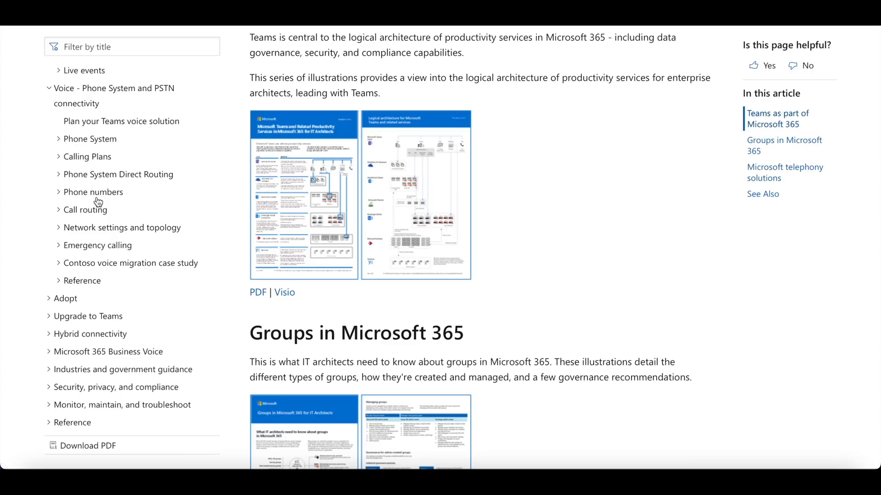
- Expand Phone System and open the What is Phone System? article
click(90, 139)
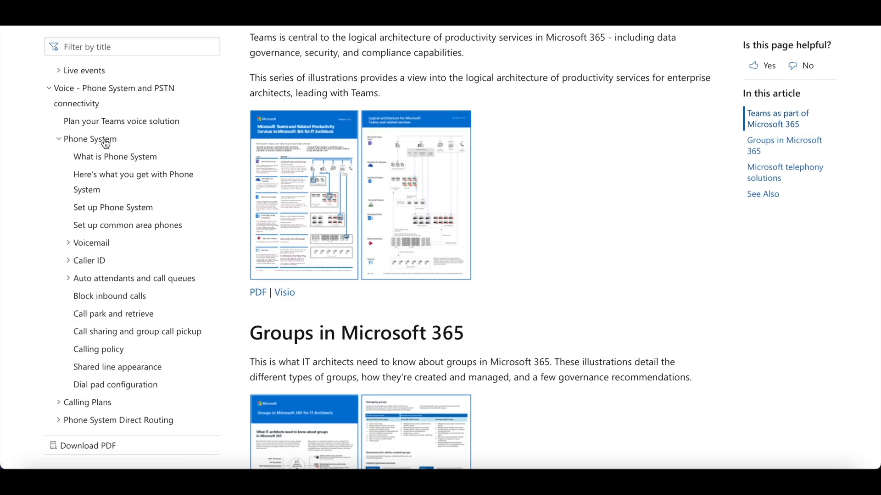
click(115, 157)
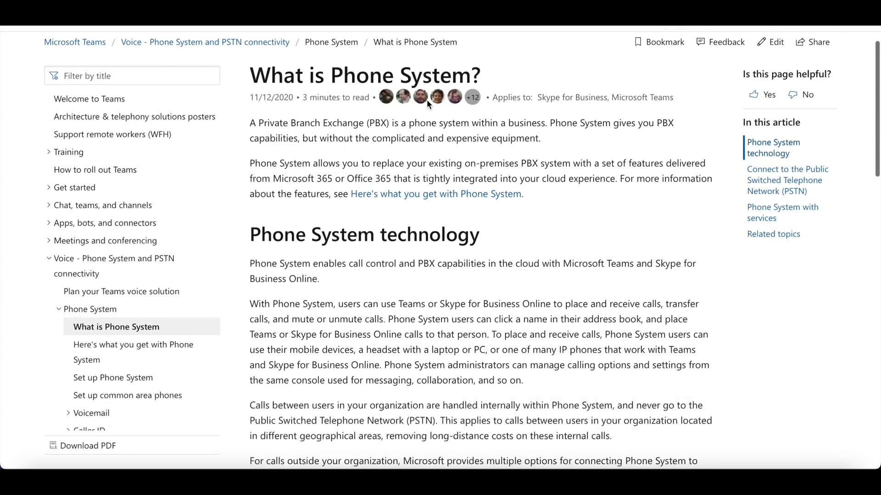
scroll(down, 3)
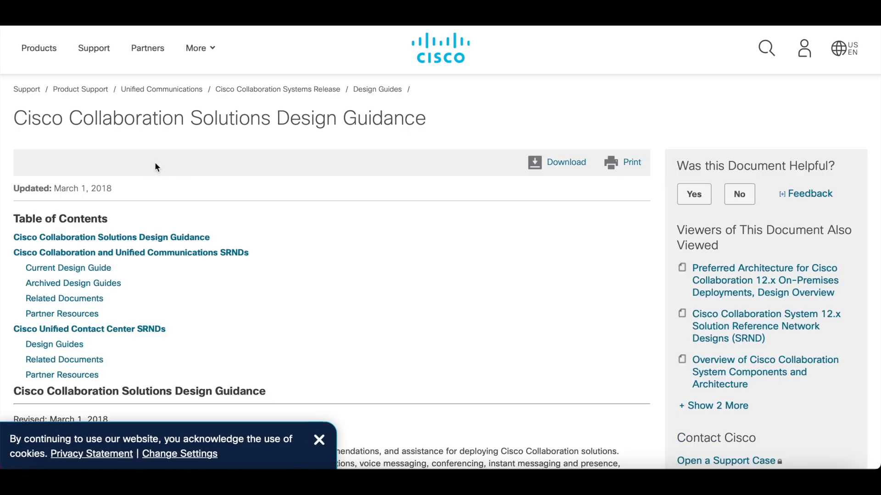
- Open the Collaboration System 12.x SRND design guide under Current Design Guide
scroll(down, 3)
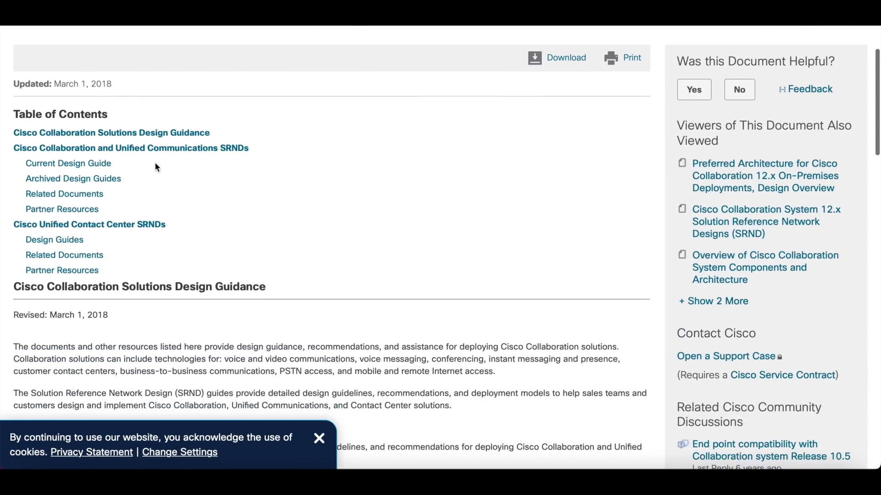
mouse_move(150, 152)
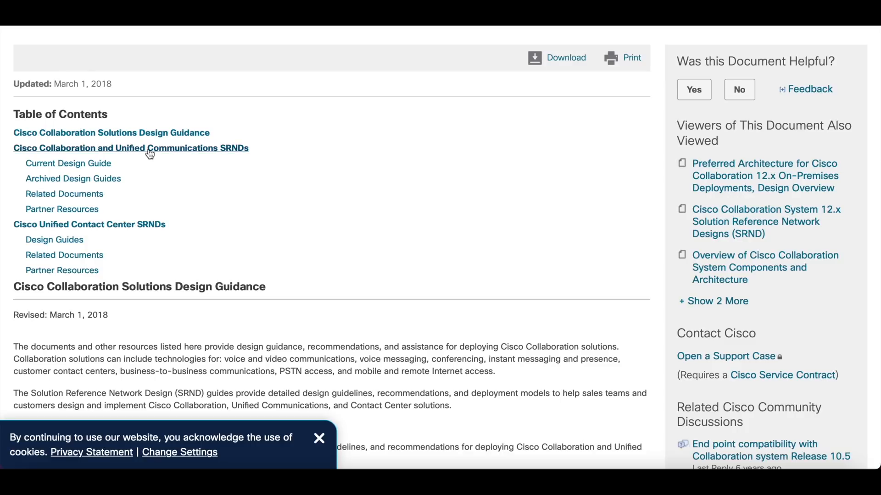
scroll(down, 3)
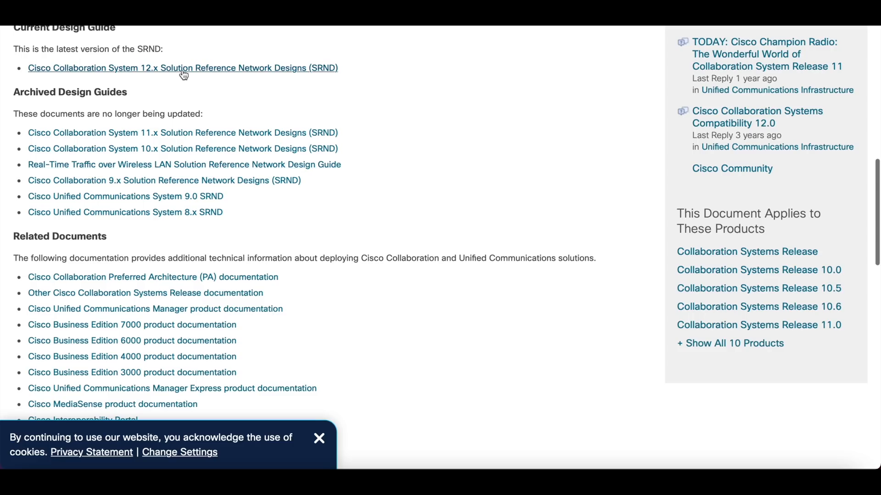
click(176, 68)
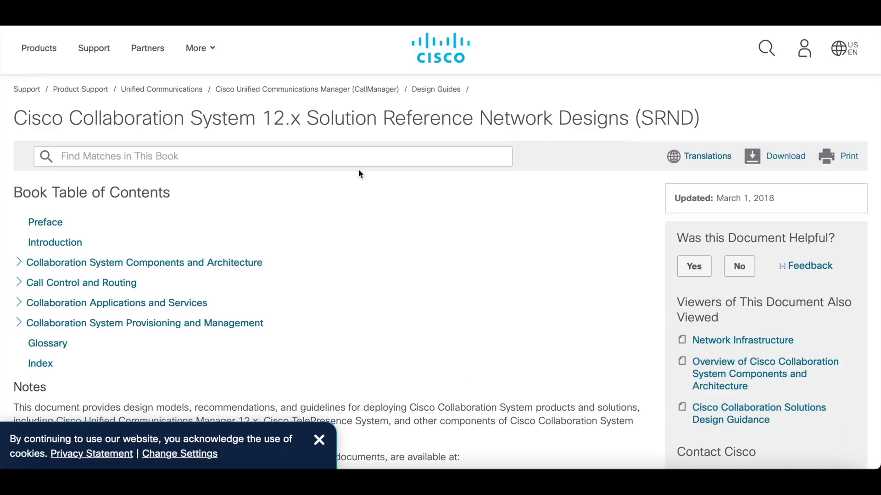
scroll(down, 3)
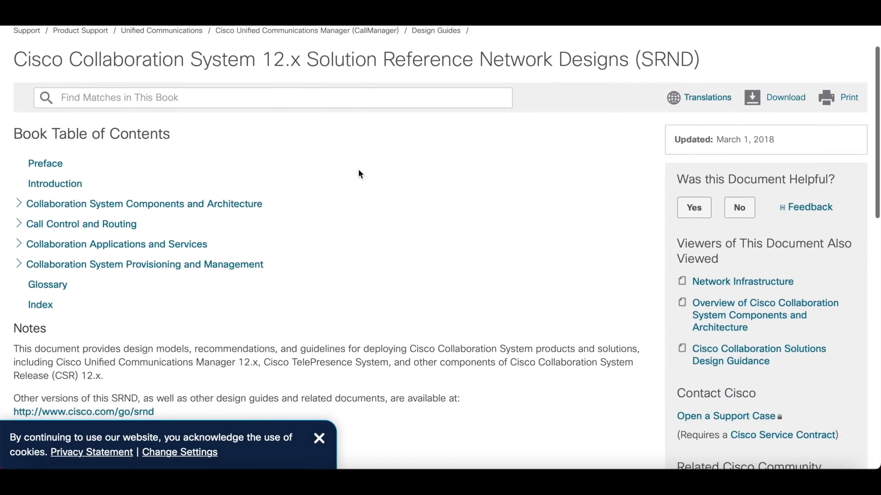
mouse_move(132, 210)
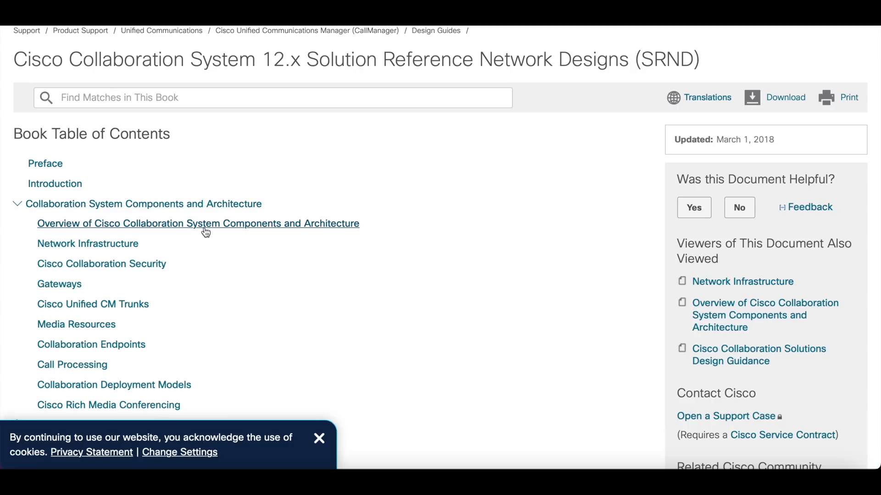
- View the Components and Architecture overview chapter and download the whole SRND book as a PDF
click(199, 223)
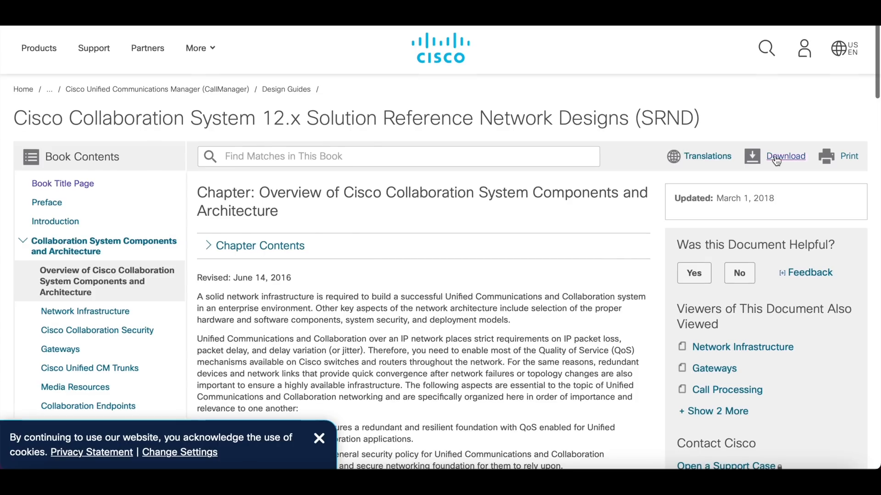
click(785, 156)
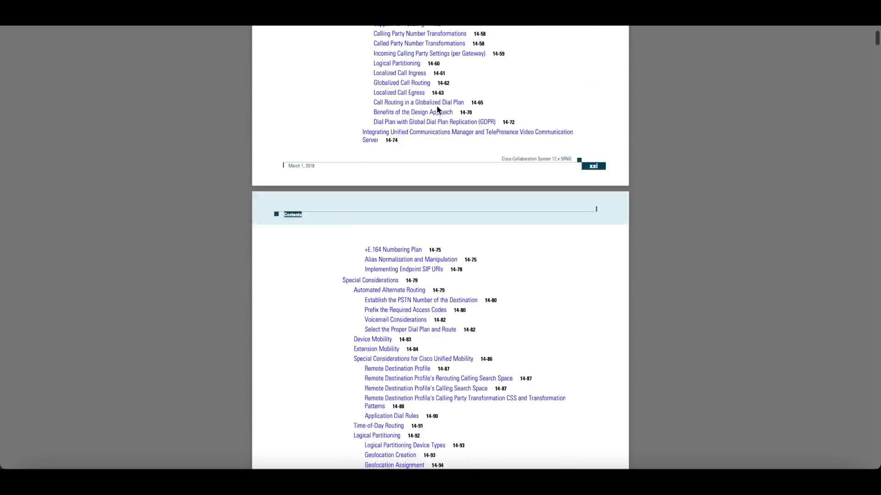
- Scroll the SRND PDF contents to the end and move on to the Collaboration Preferred Architectures page
scroll(down, 3)
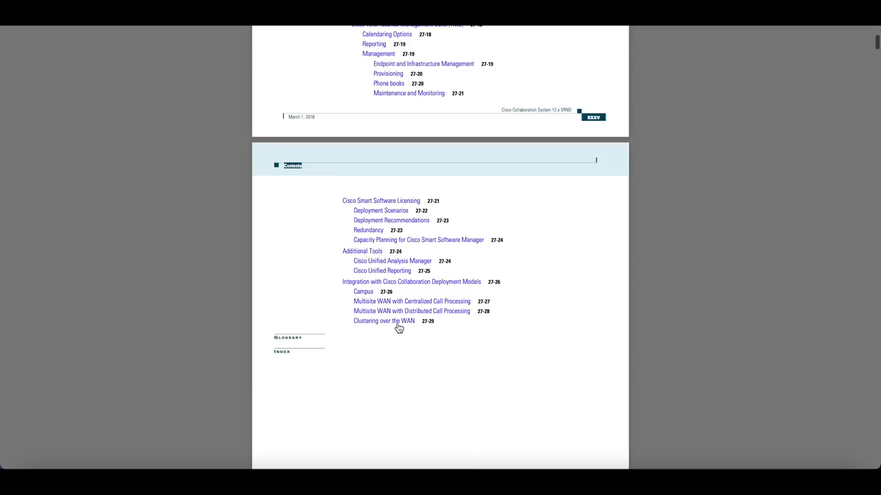
click(384, 321)
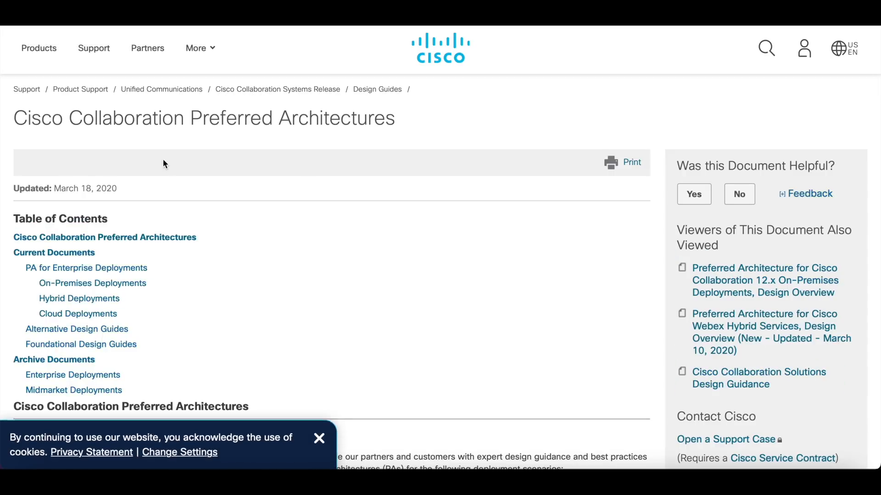
- Scroll down through the Preferred Architectures overview
scroll(down, 3)
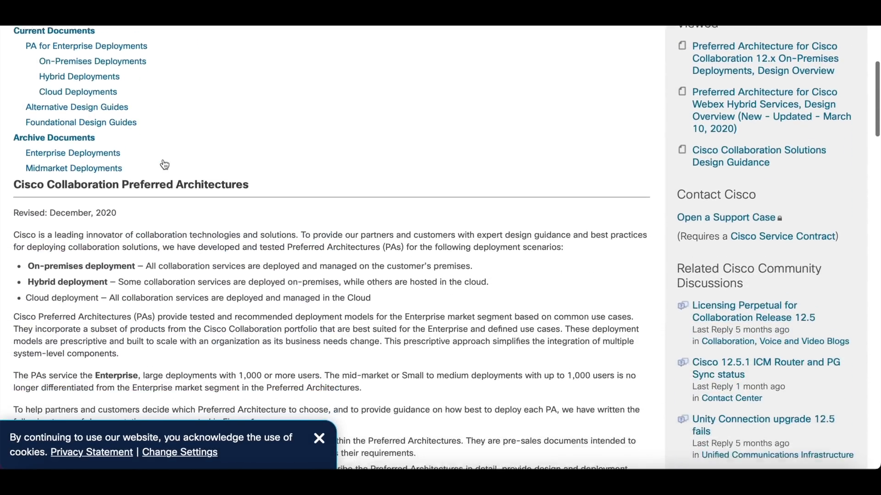
scroll(down, 3)
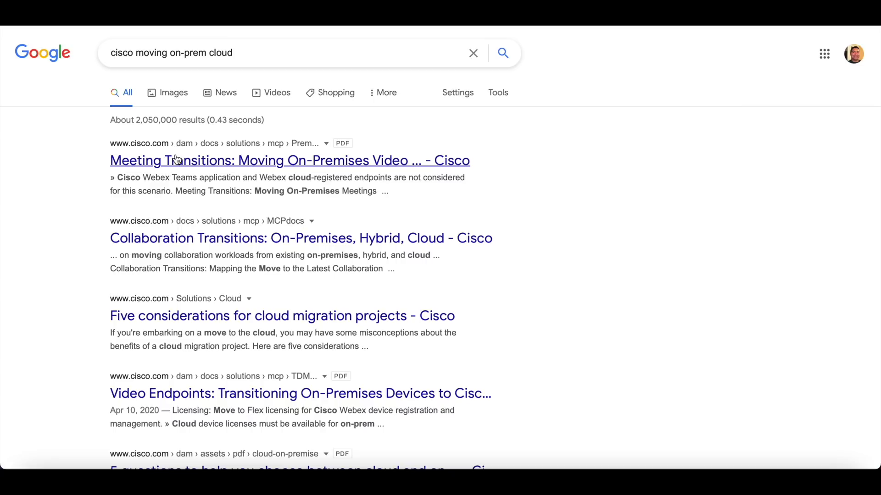
mouse_move(177, 166)
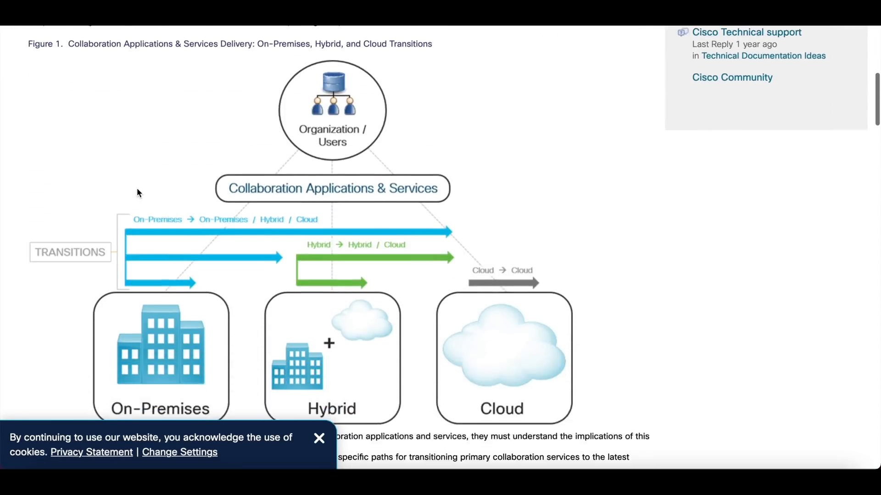
- Scroll past Transition Scenarios to Table 1 Calling transitions and on toward the Clients table
scroll(down, 3)
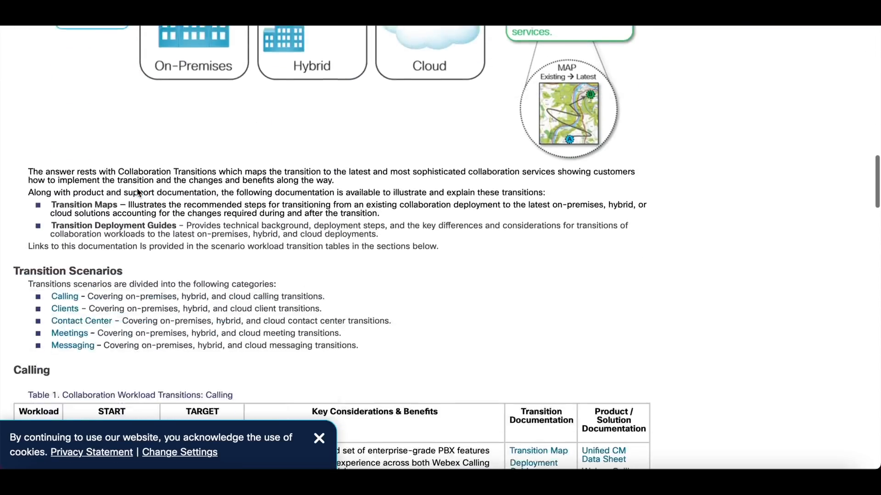
scroll(down, 3)
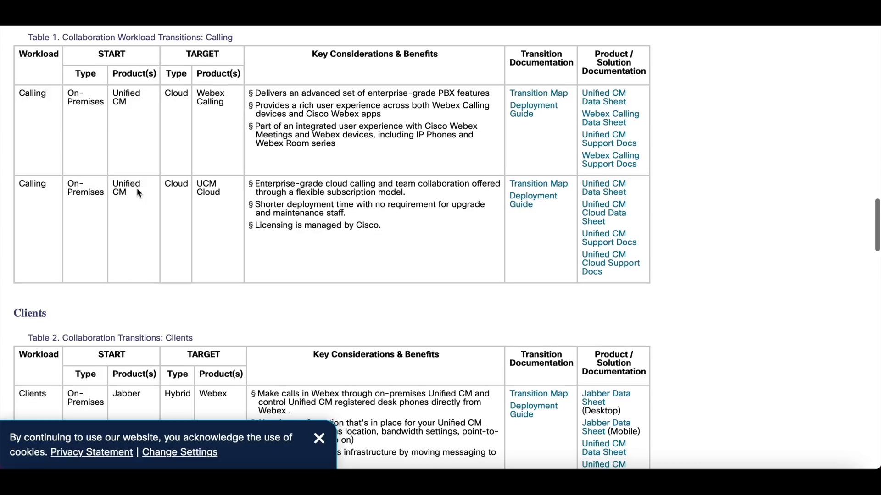
scroll(down, 3)
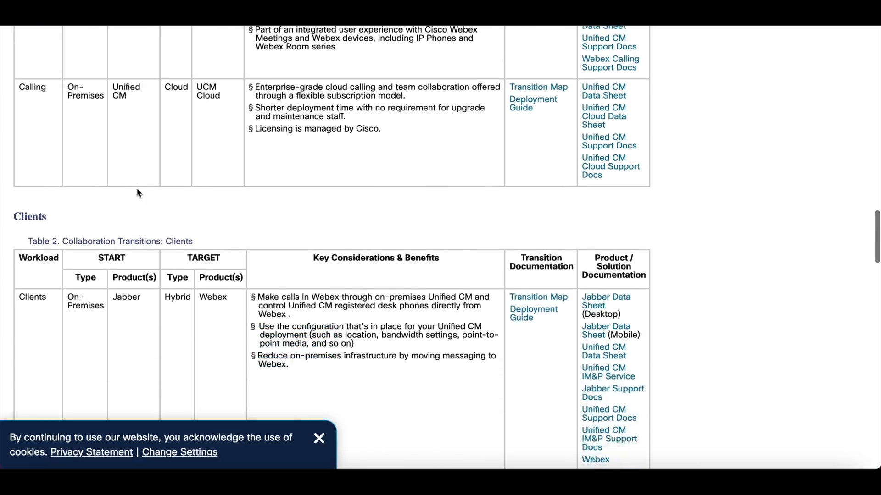